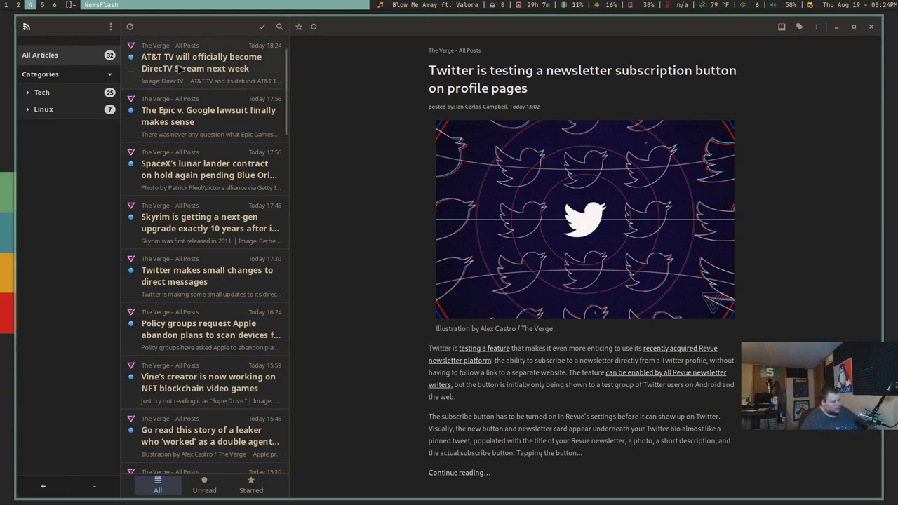
Read the AT&T TV DirecTV Stream, Epic v. Google lawsuit and SpaceX lunar lander Verge articles
click(201, 62)
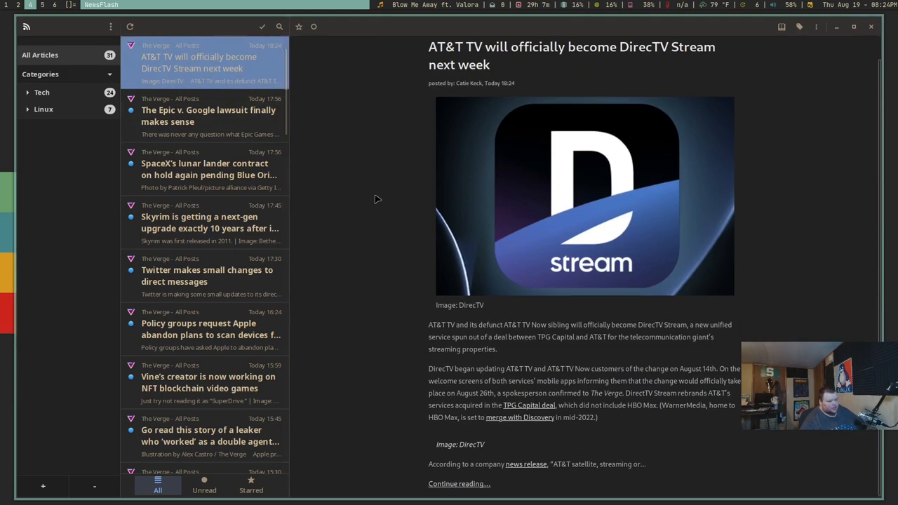
mouse_move(514, 390)
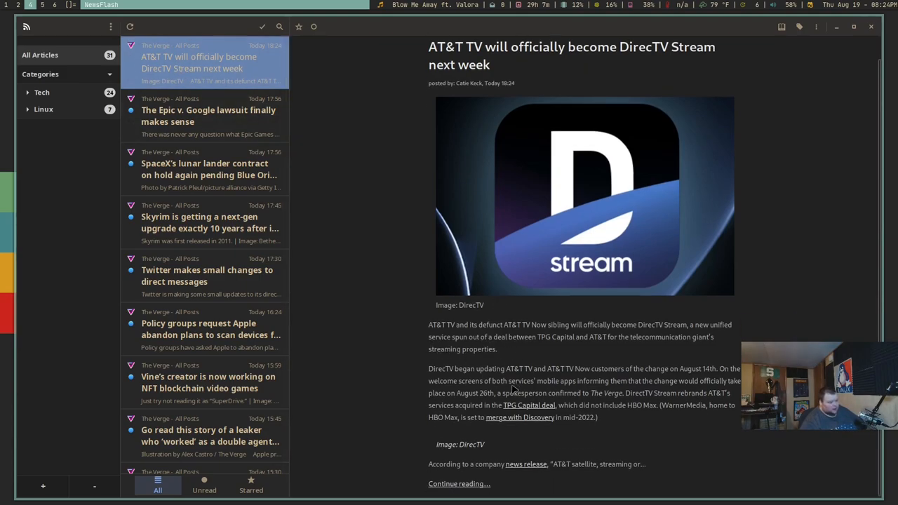
mouse_move(476, 64)
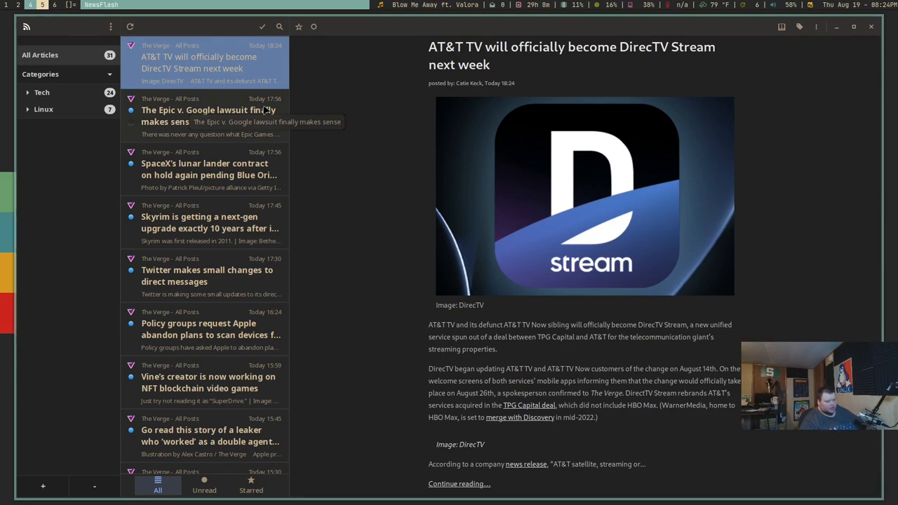
mouse_move(501, 379)
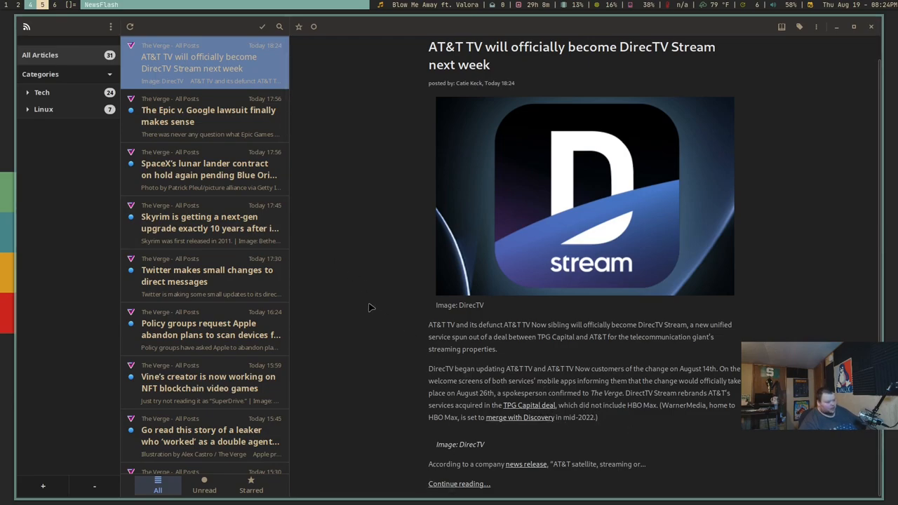
click(208, 115)
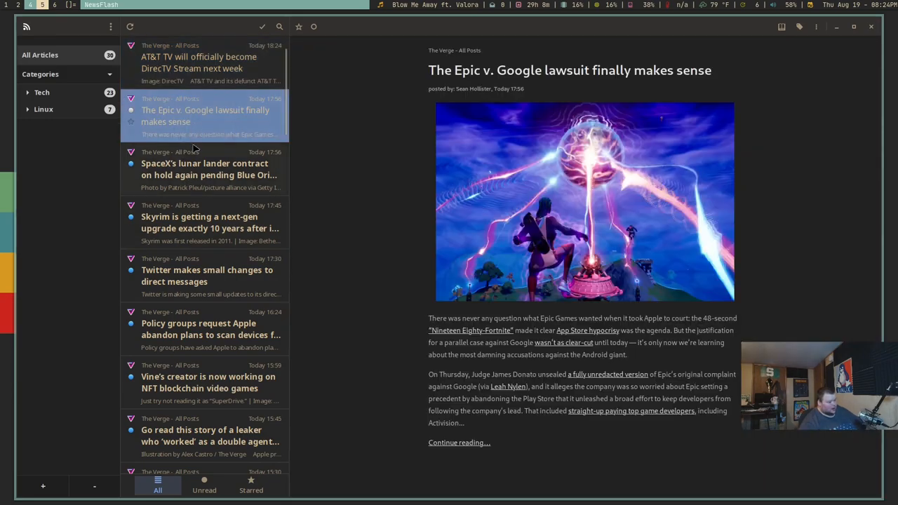
click(209, 168)
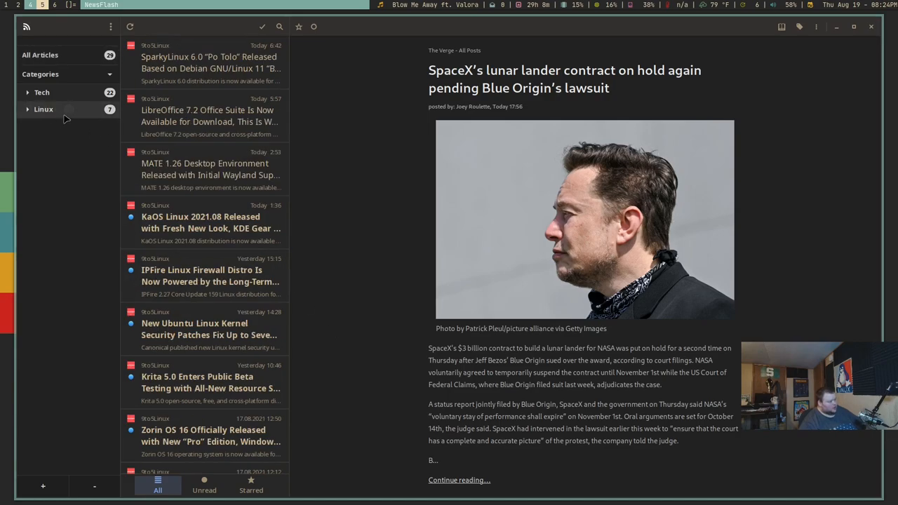
Read the SparkyLinux 6.0 "Po Tolo" release article at the top of the Linux list
click(210, 63)
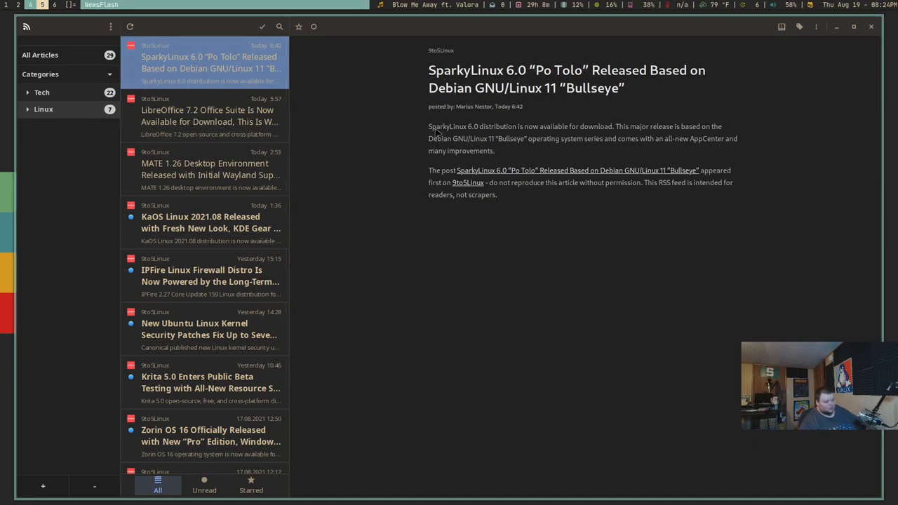
mouse_move(364, 138)
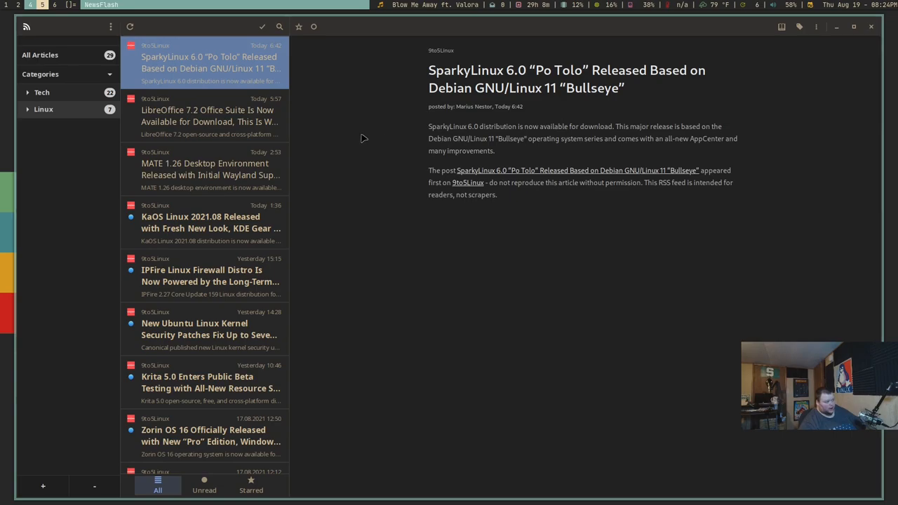
mouse_move(326, 143)
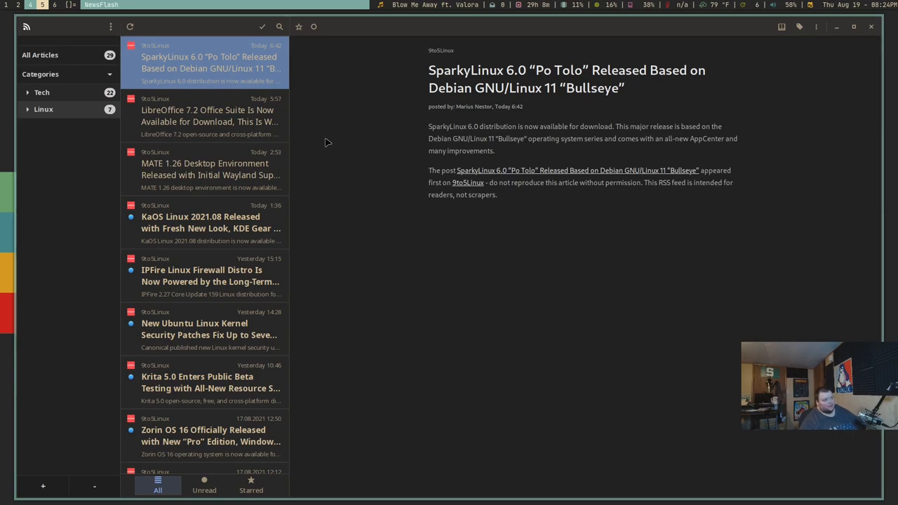
mouse_move(443, 55)
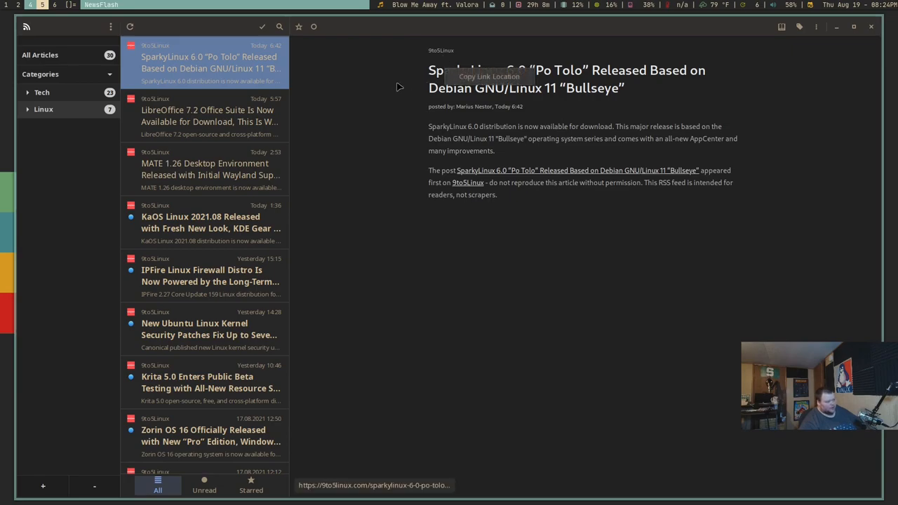
mouse_move(515, 153)
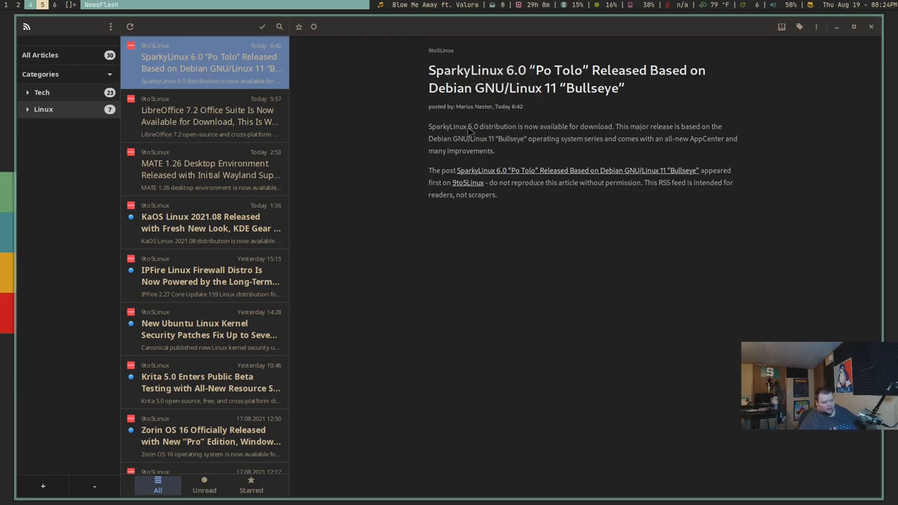
mouse_move(480, 121)
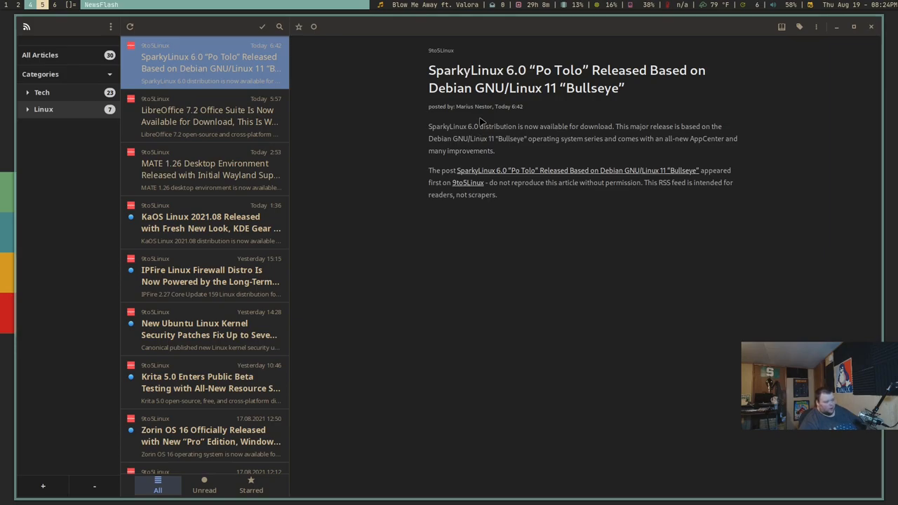
mouse_move(480, 88)
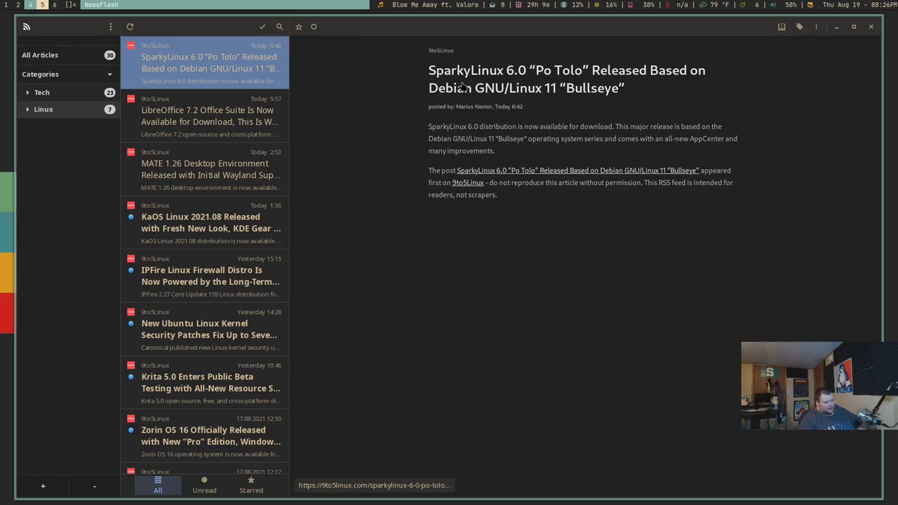
mouse_move(470, 71)
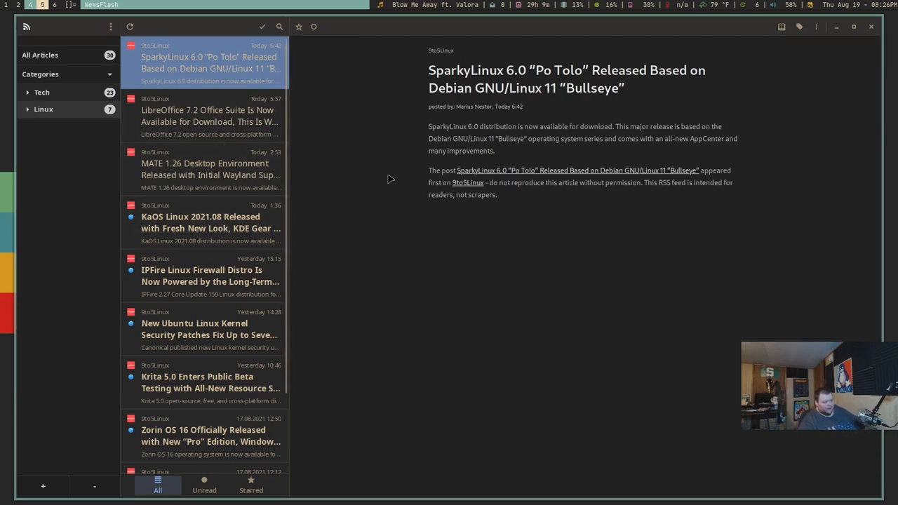
Read the KaOS Linux 2021.08 release article, dropping Linux unread to six
click(208, 223)
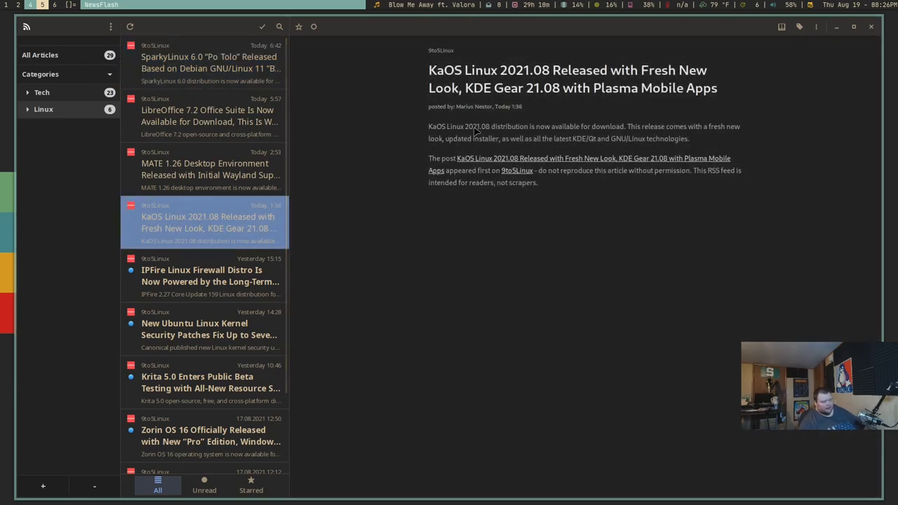
mouse_move(558, 136)
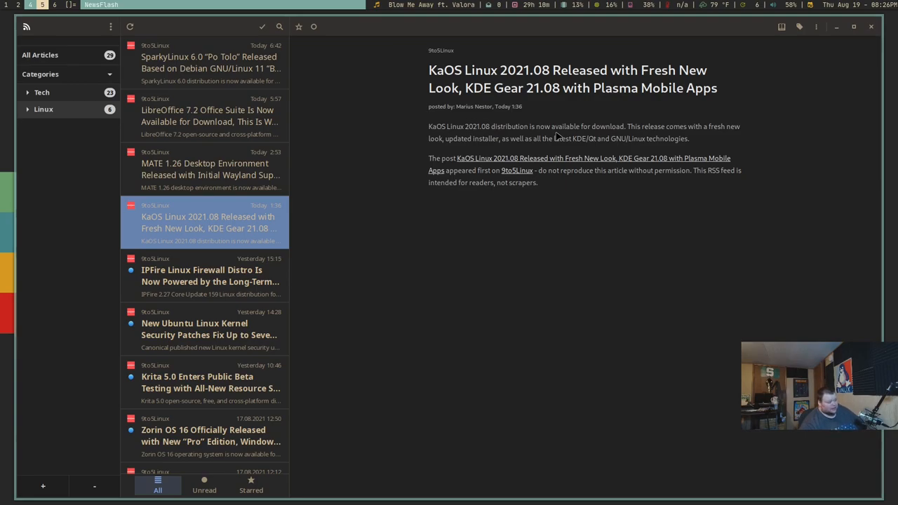
mouse_move(477, 152)
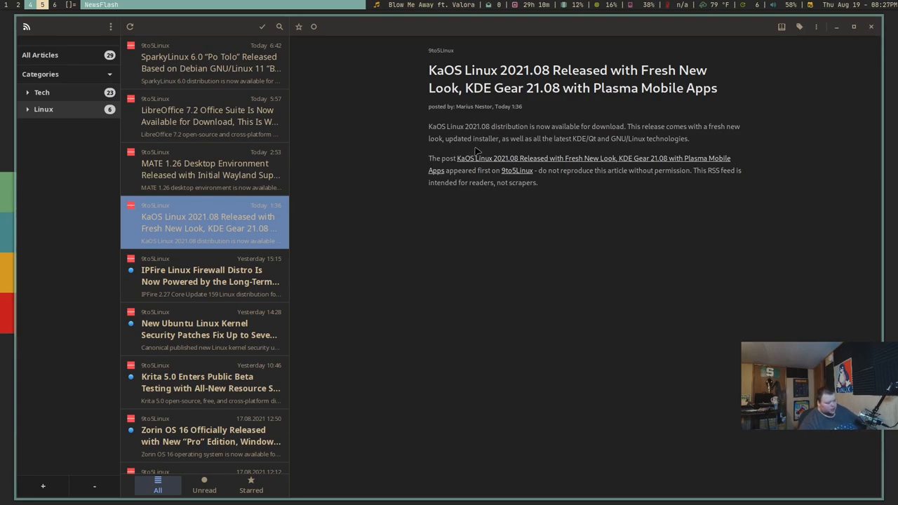
mouse_move(428, 151)
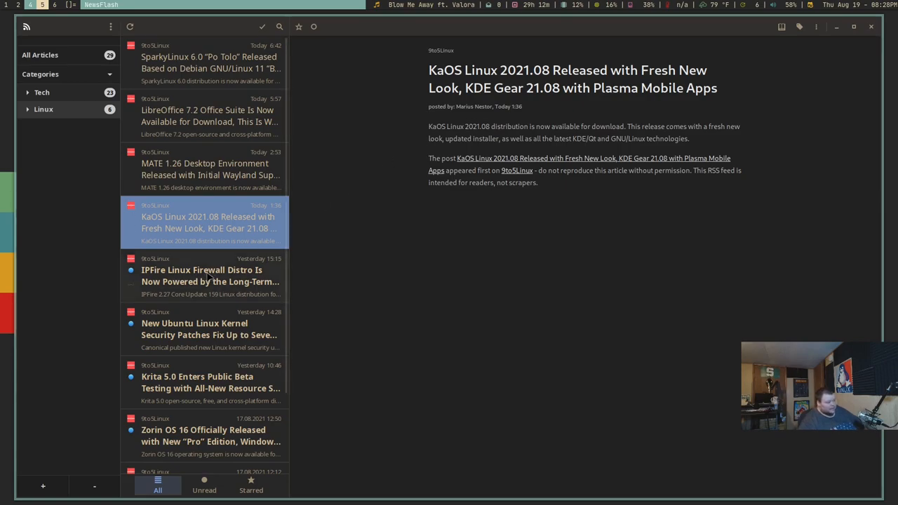
Read the Krita, Zorin OS 16 and Manjaro 21.1 "Pahvo" articles further down the Linux list
scroll(down, 3)
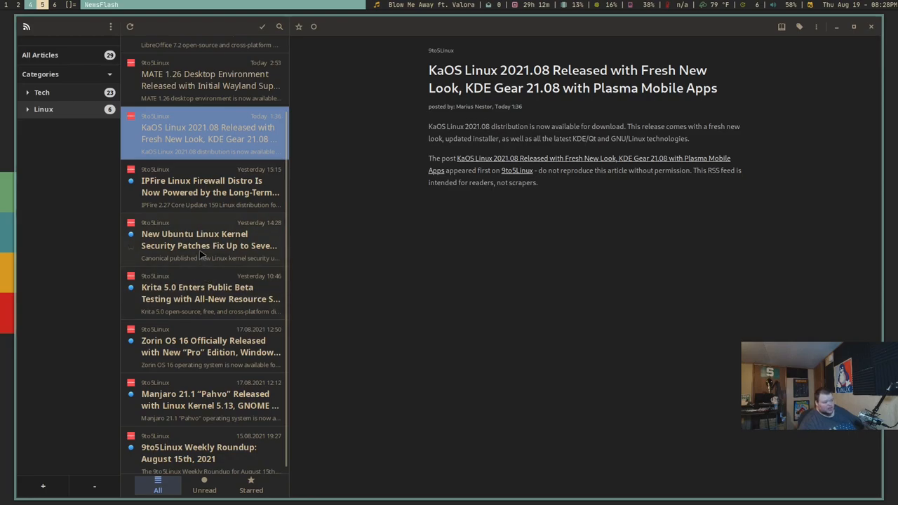
scroll(down, 3)
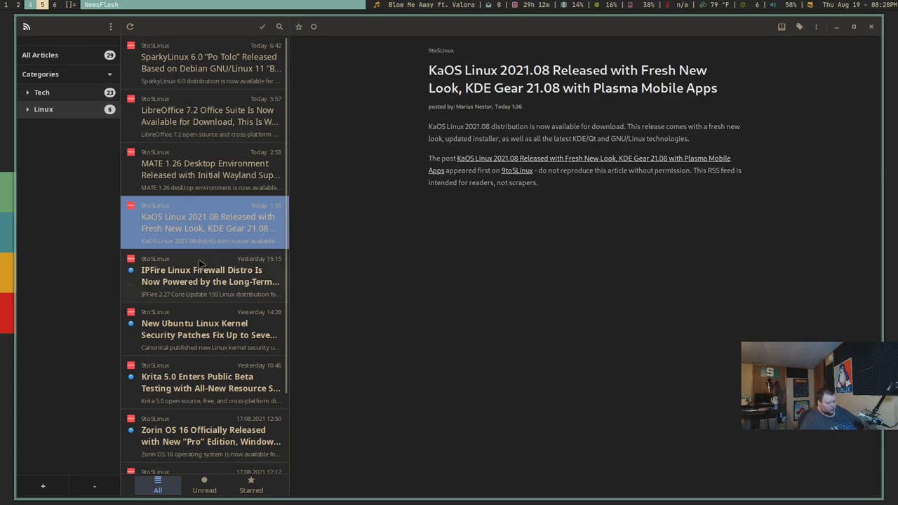
click(209, 329)
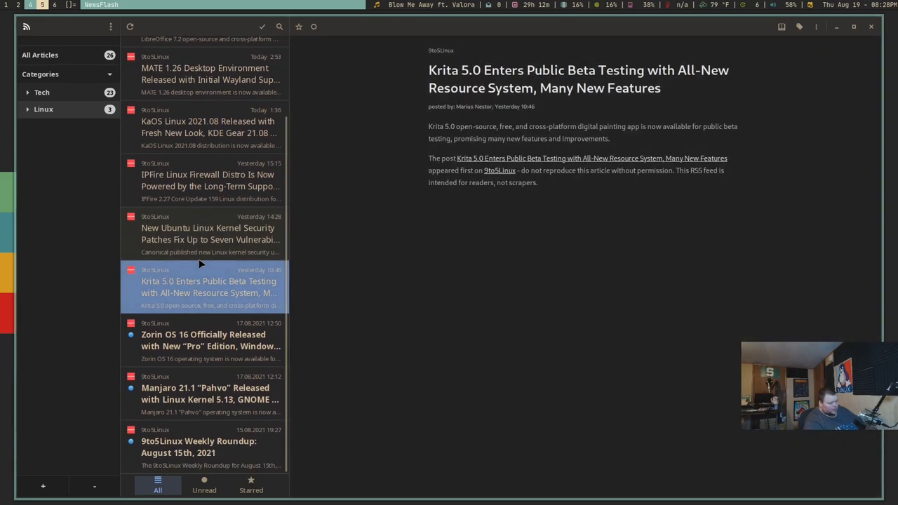
click(208, 340)
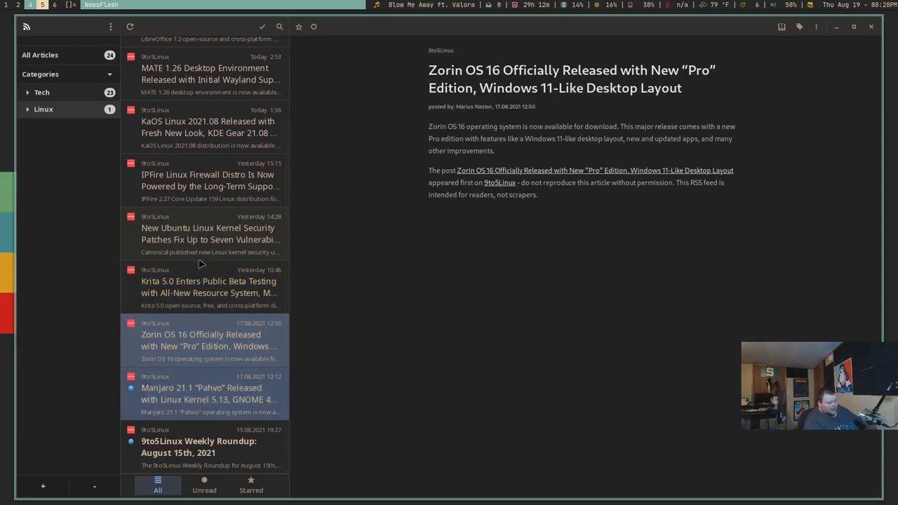
click(209, 393)
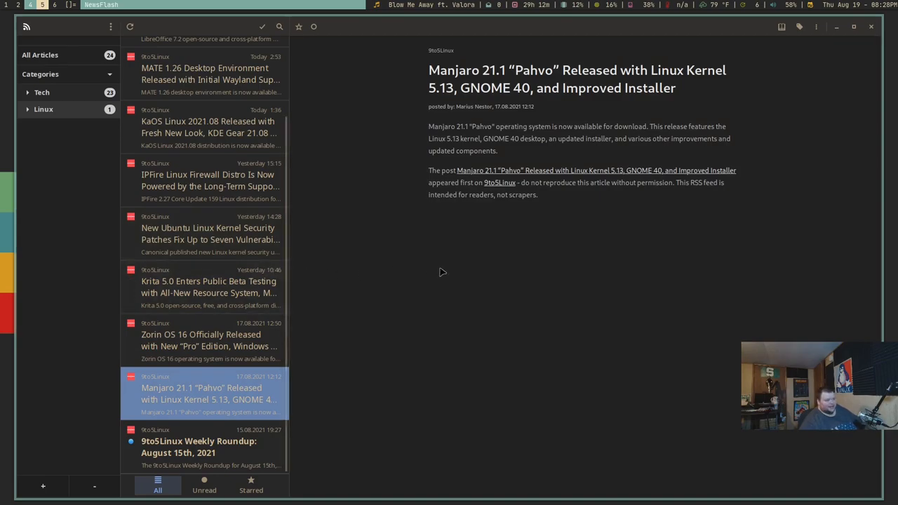
Star the Manjaro 21.1 "Pahvo" article and view its full story on 9to5Linux in the browser
click(298, 26)
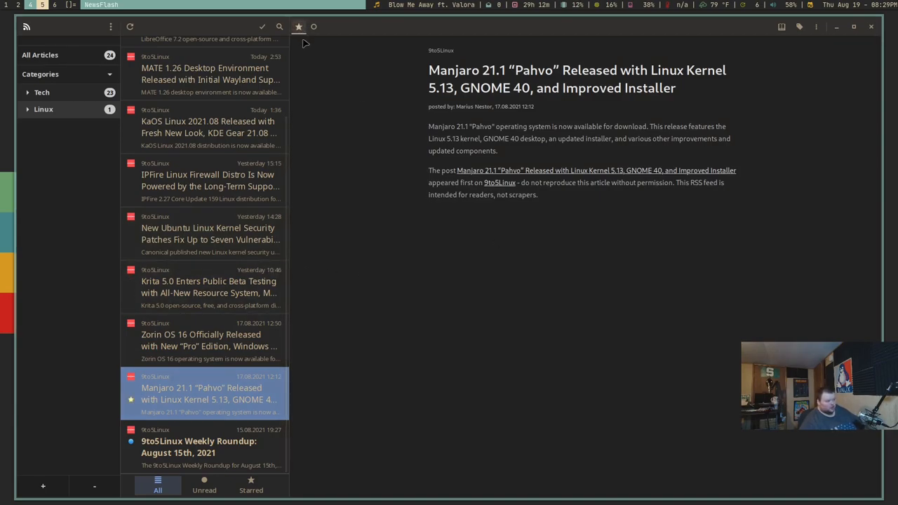
mouse_move(355, 114)
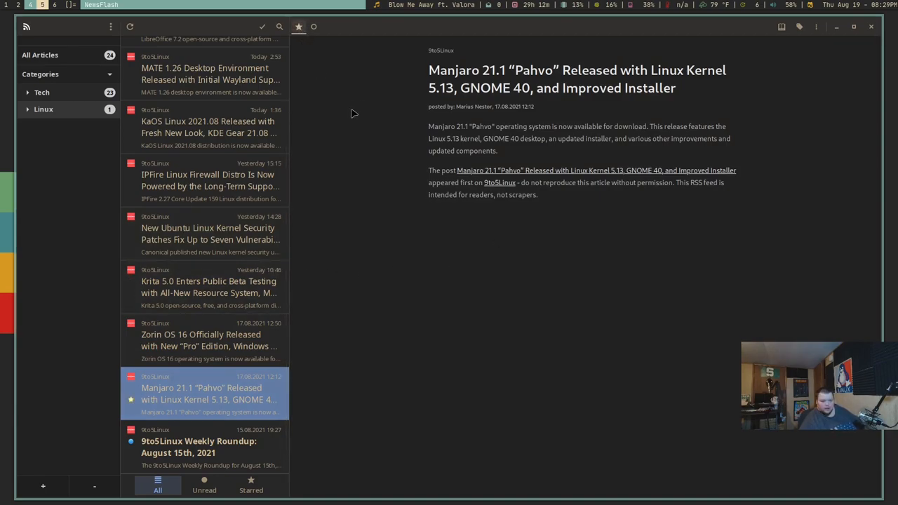
mouse_move(348, 112)
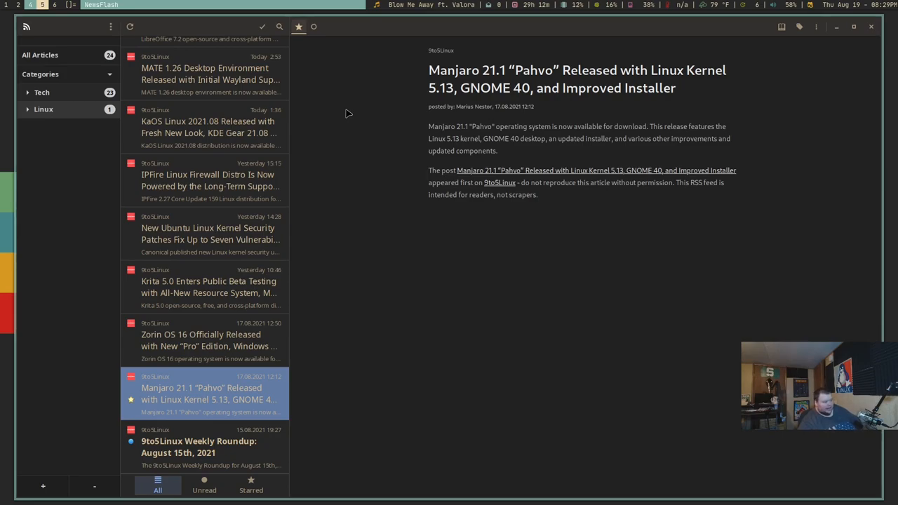
mouse_move(455, 132)
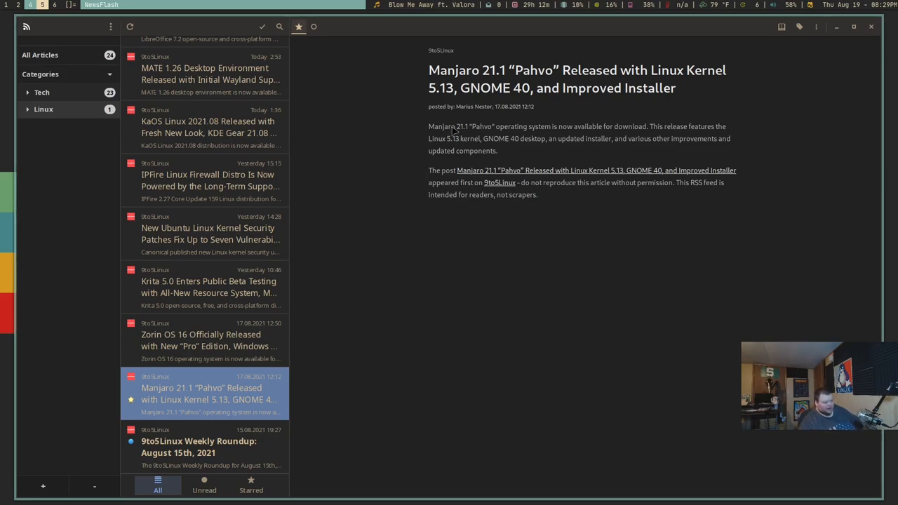
mouse_move(445, 114)
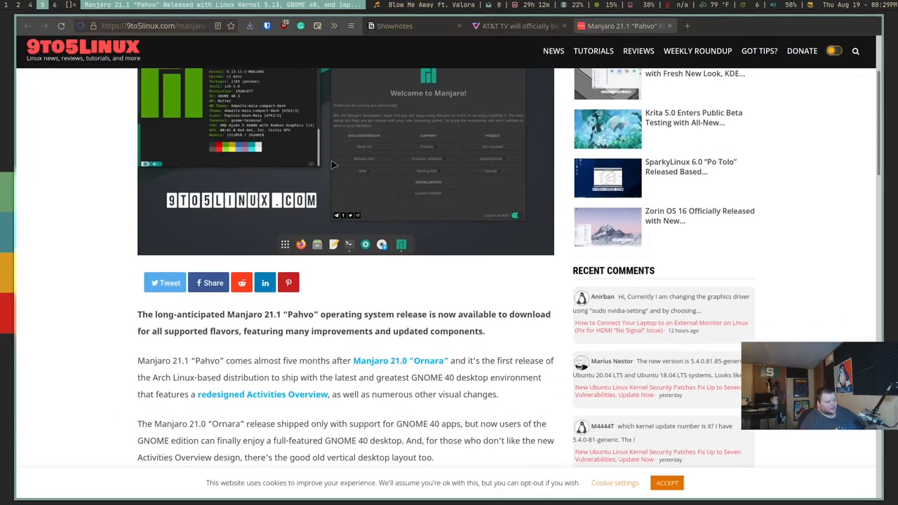
scroll(down, 3)
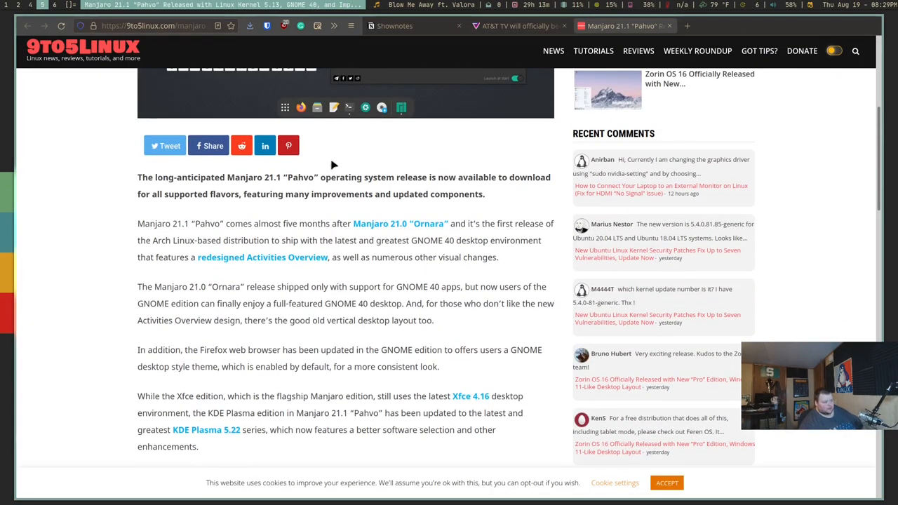